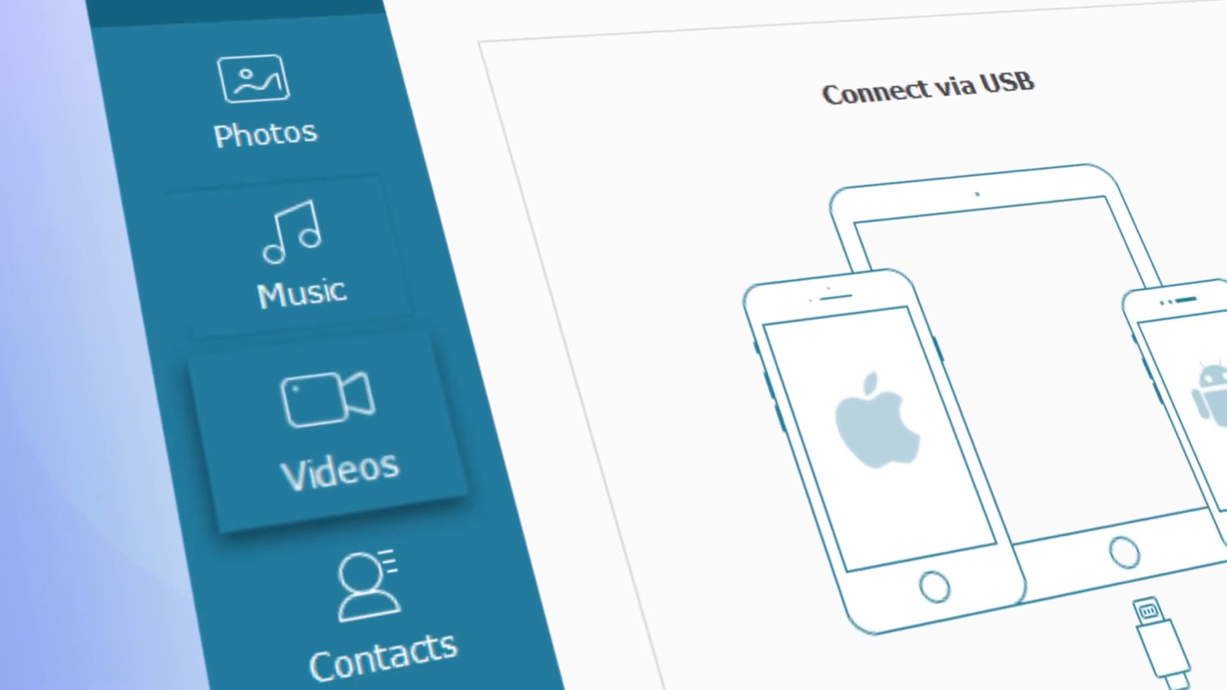
# Scroll through the 20 checked music tracks on the connected Android phone
pyautogui.scroll(-3)
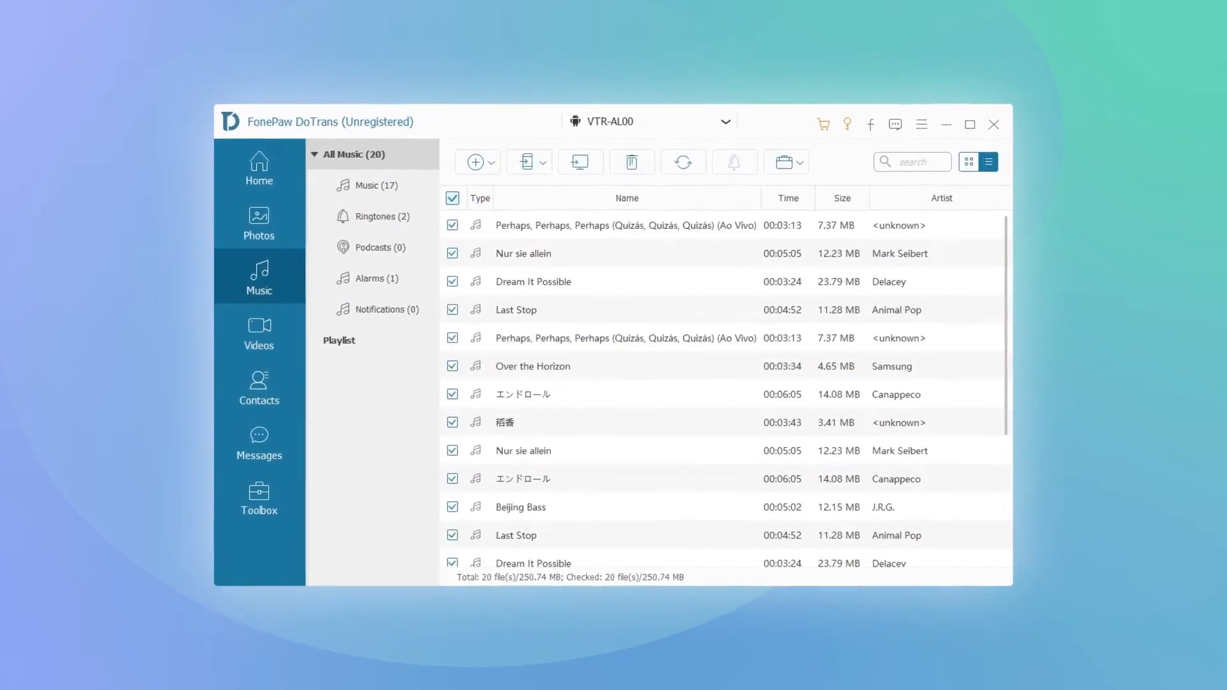
# Dismiss the photo transfer completion dialog and go to the Toolbox page
pyautogui.click(258, 224)
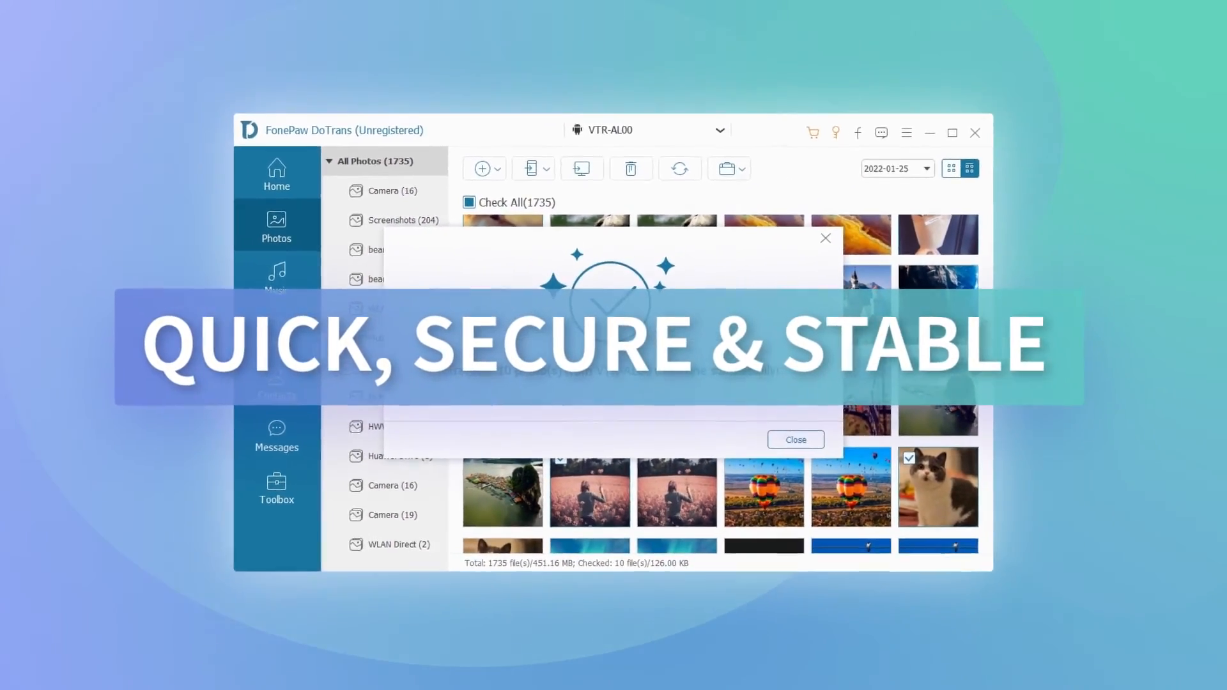
pyautogui.click(276, 487)
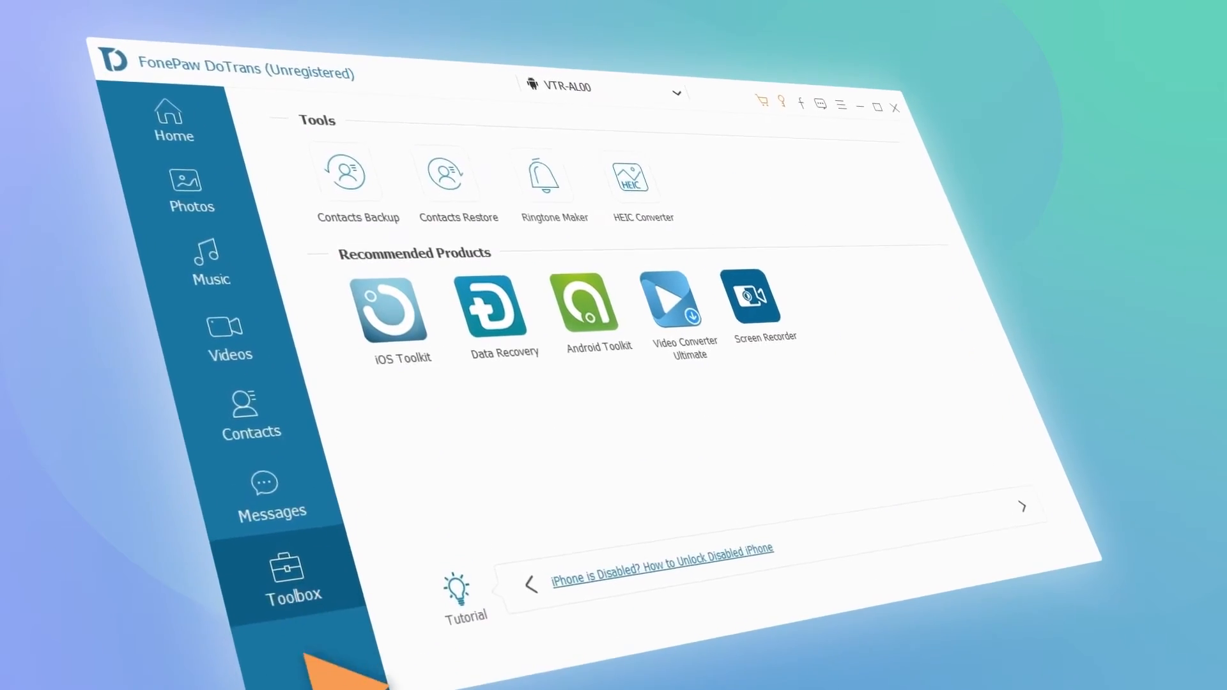